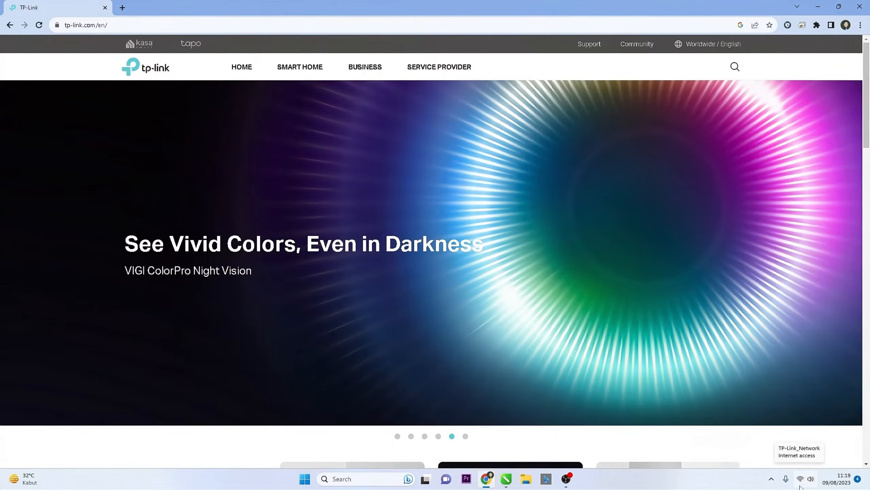
- Check the current Wi-Fi network, then load the TL-WR840N login page at 192.168.0.1
click(800, 479)
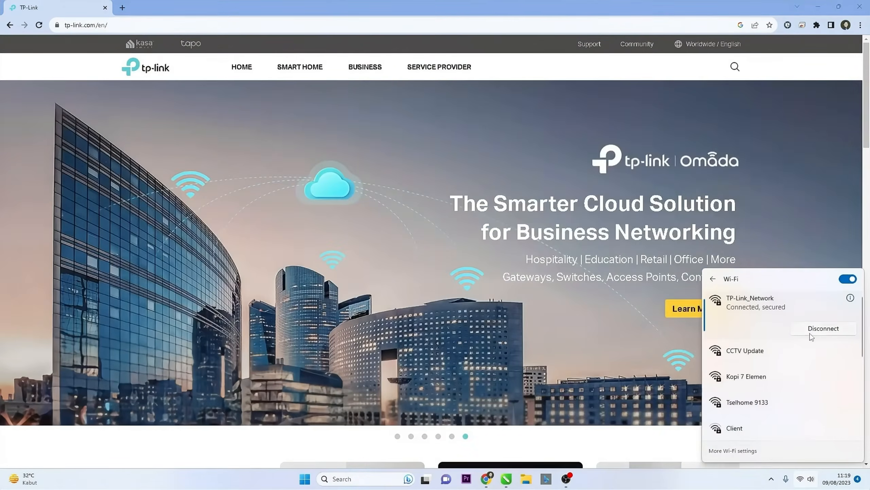
mouse_move(768, 319)
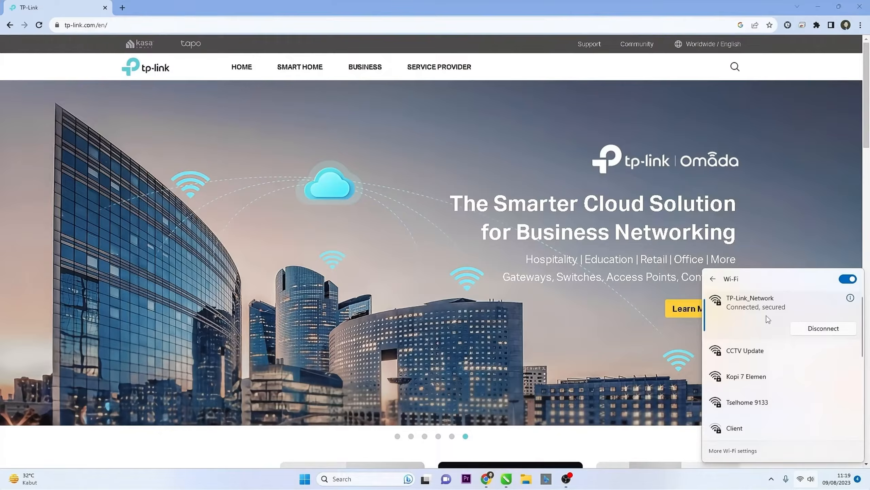
mouse_move(697, 359)
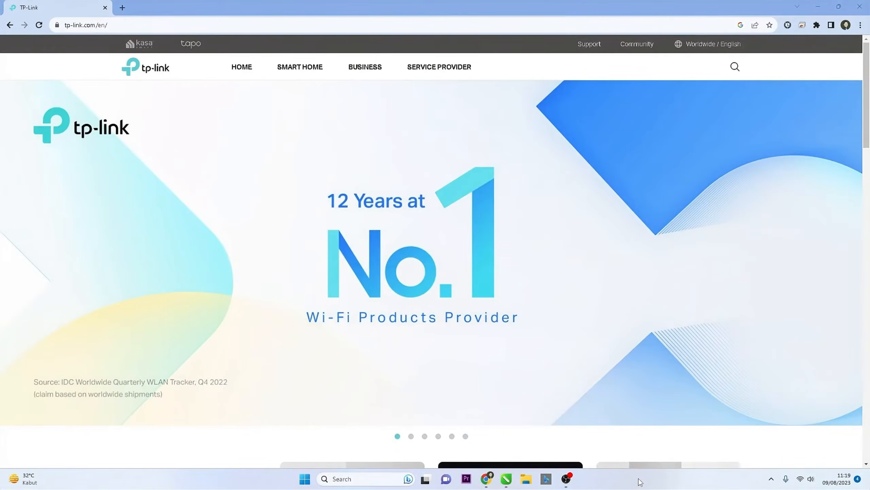
mouse_move(485, 478)
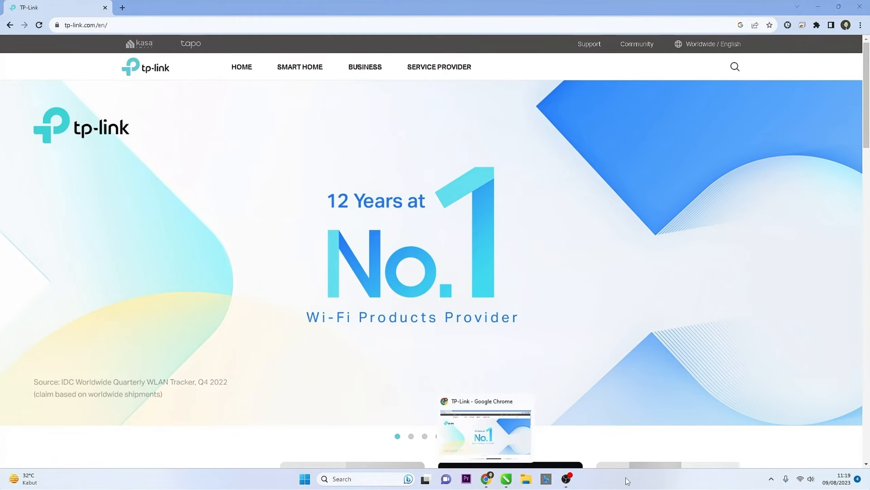
text(192.168.1.1)
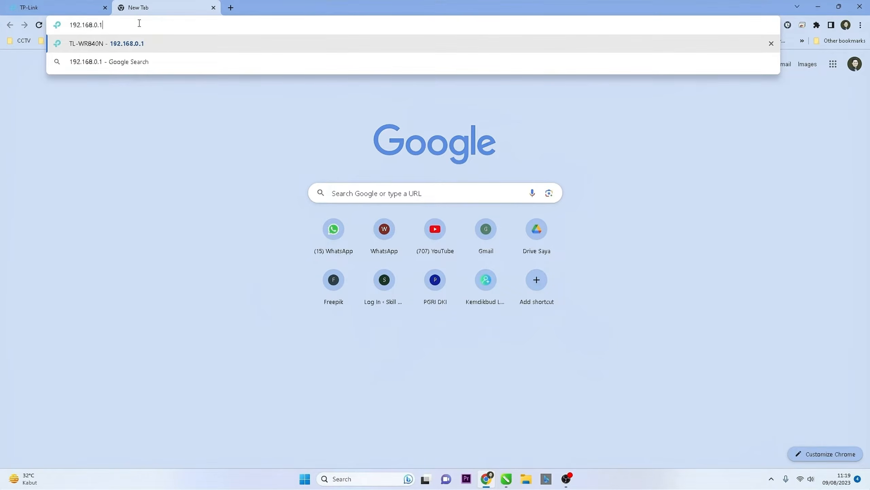
click(105, 43)
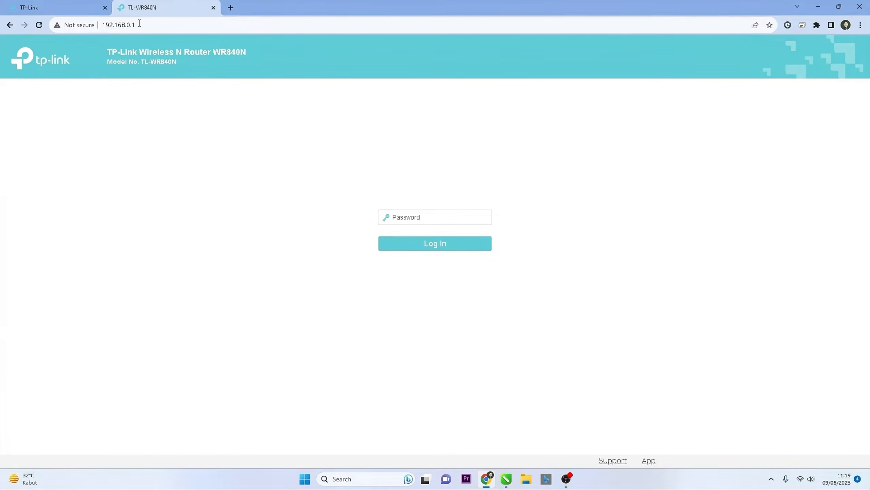
mouse_move(434, 217)
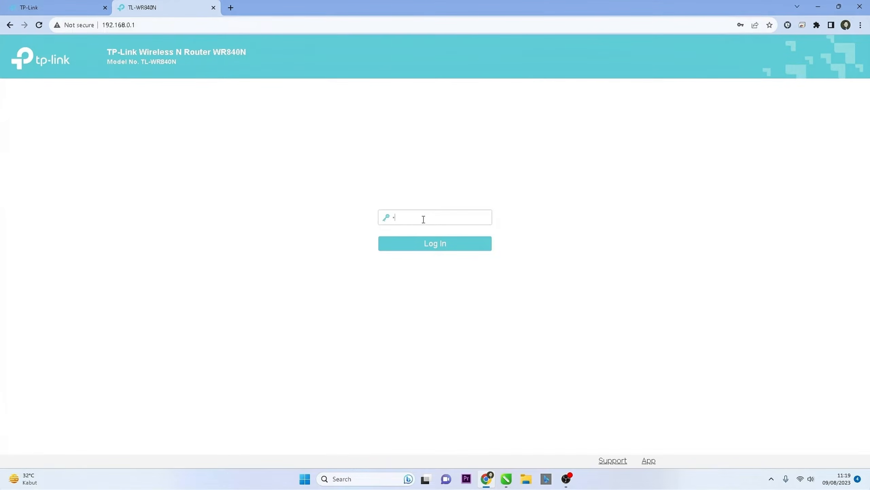
- Log in to the router with the admin password to reach the Status page
text(password)
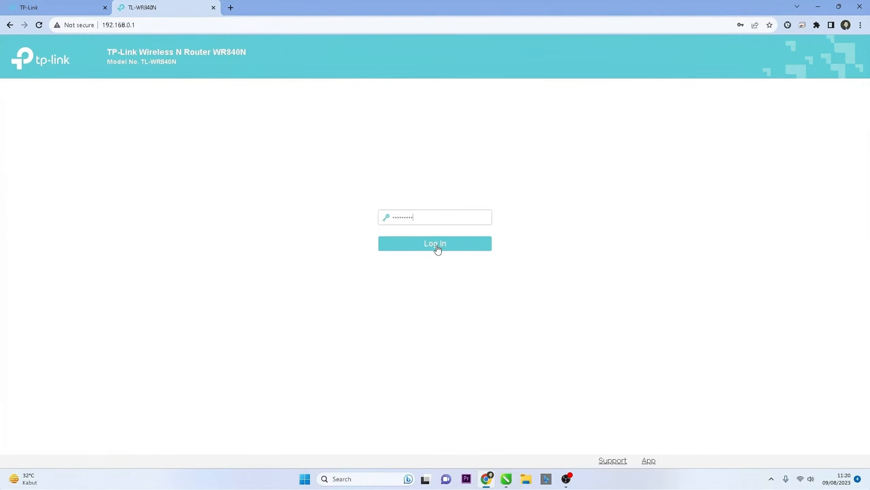
click(434, 243)
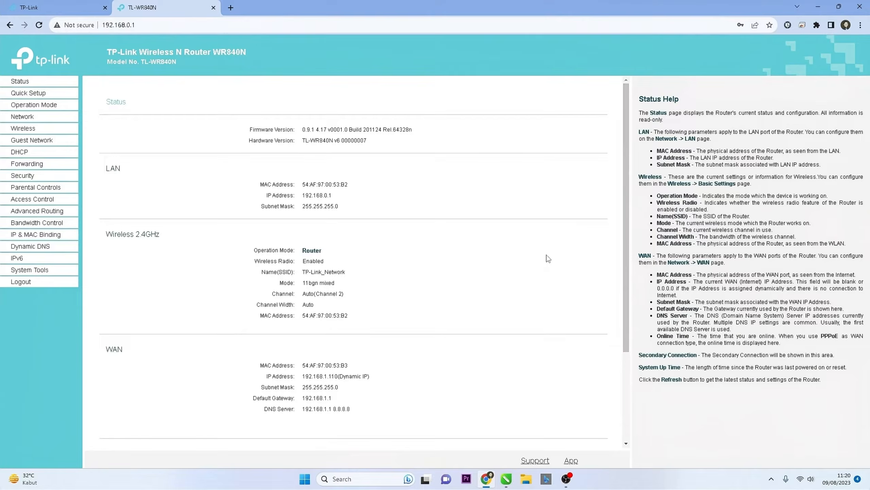
mouse_move(168, 125)
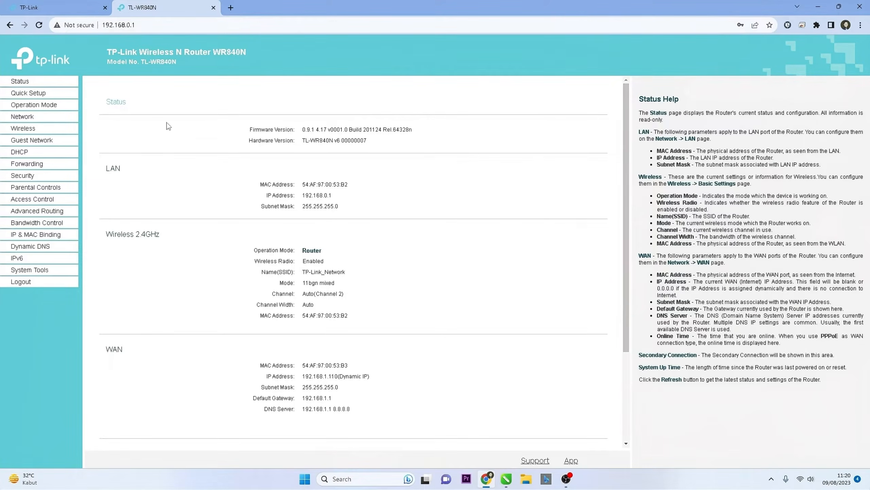
- Go to Wireless Security and select the old wireless password for replacement
click(22, 129)
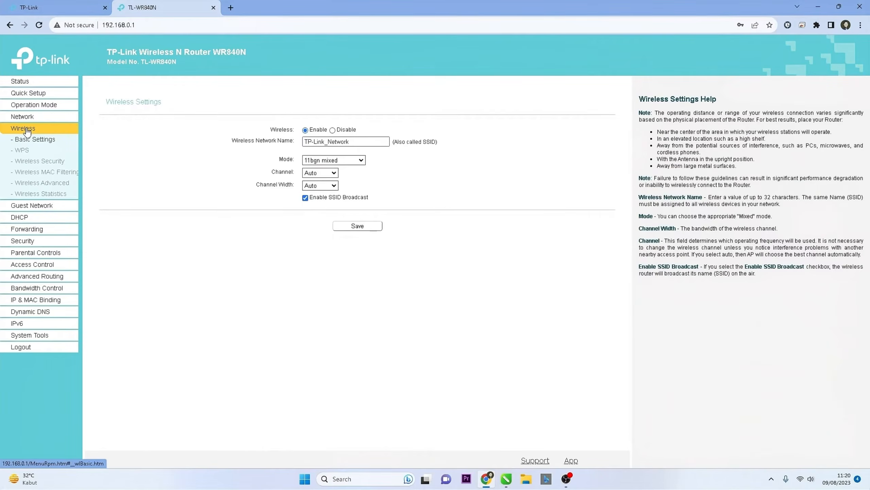
click(39, 161)
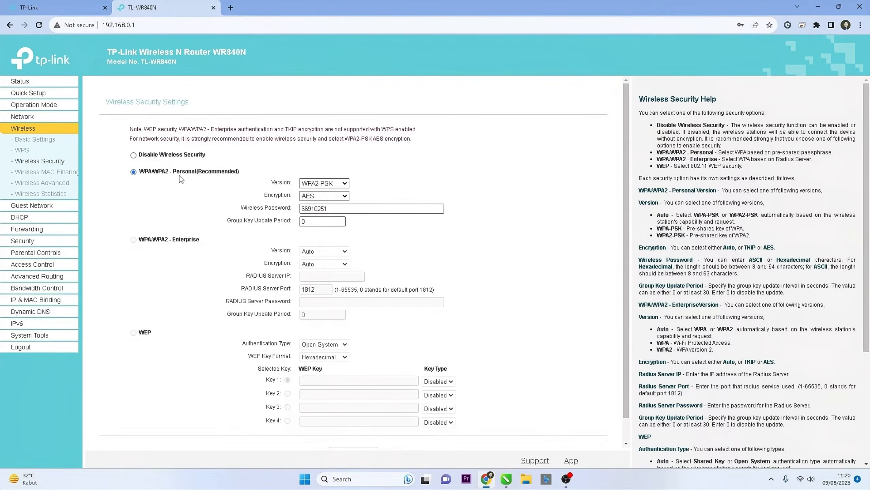
double_click(267, 206)
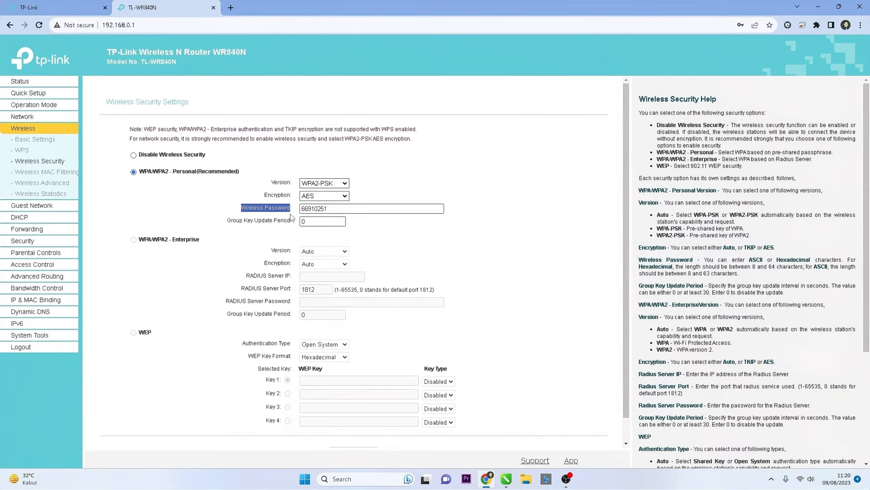
click(370, 208)
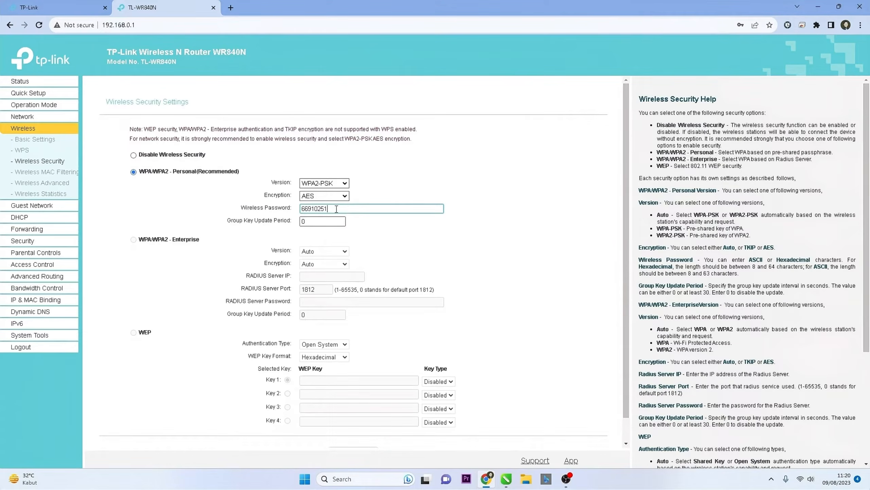
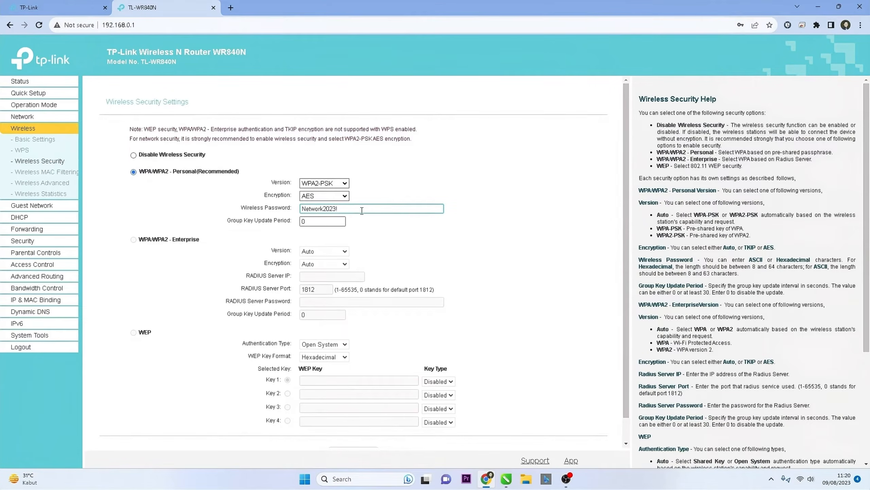
mouse_move(480, 248)
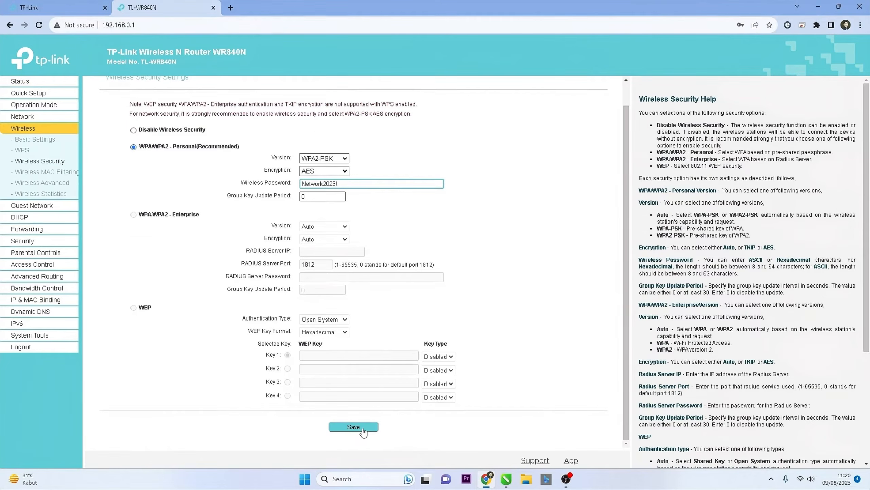
click(354, 426)
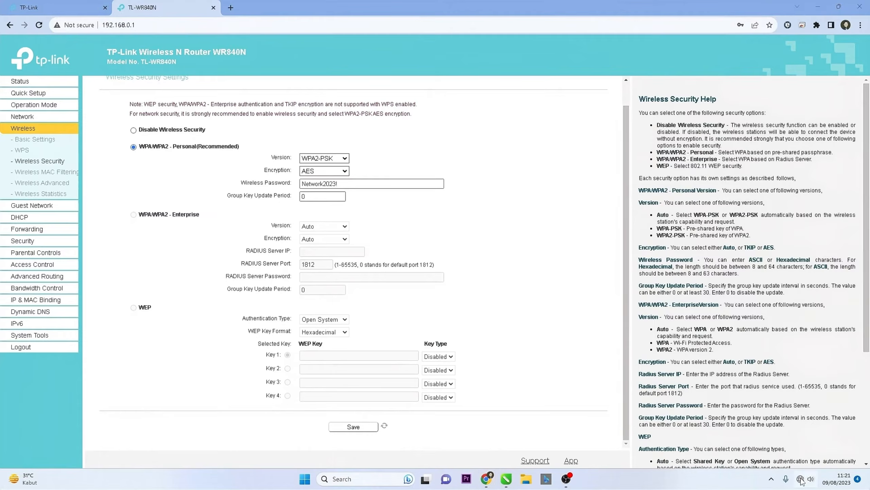
click(801, 479)
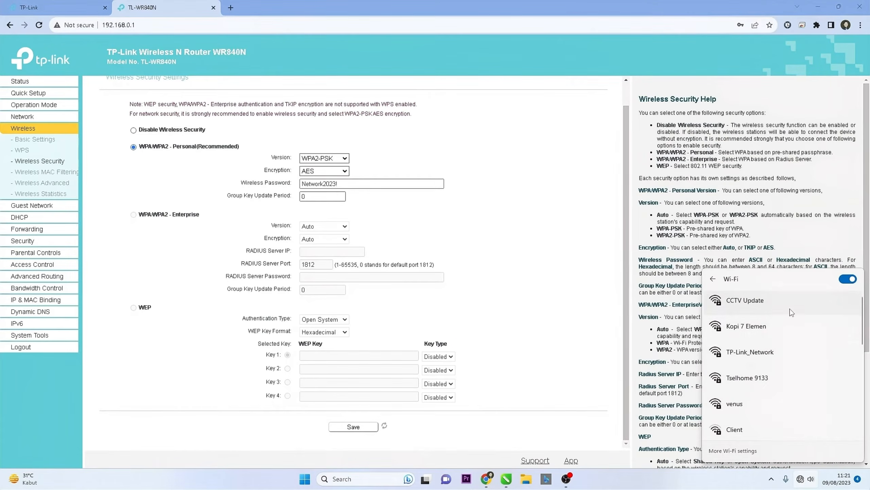
click(750, 351)
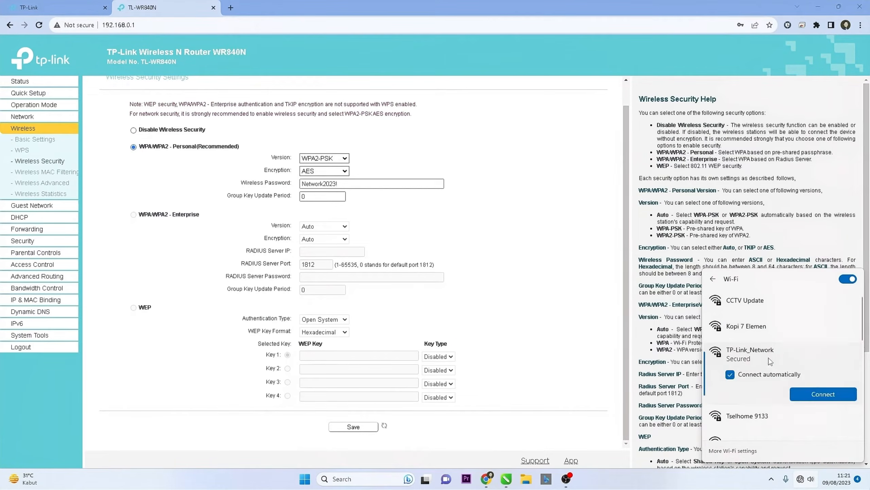
click(823, 394)
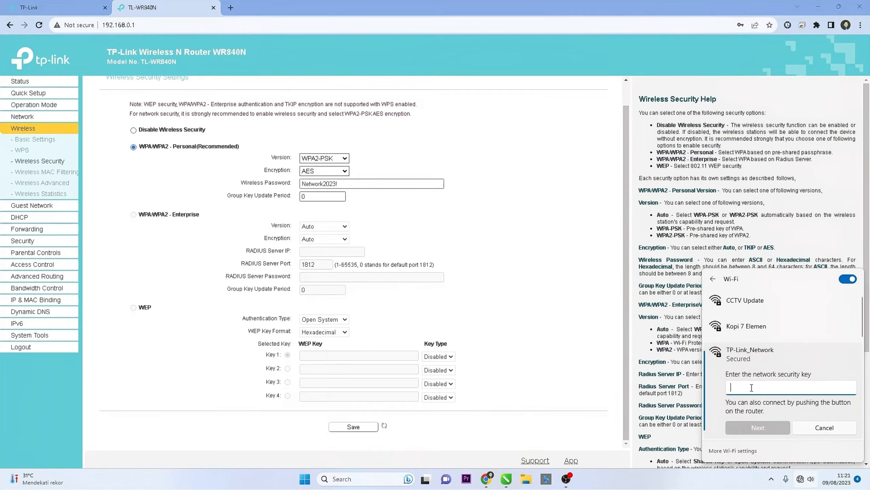
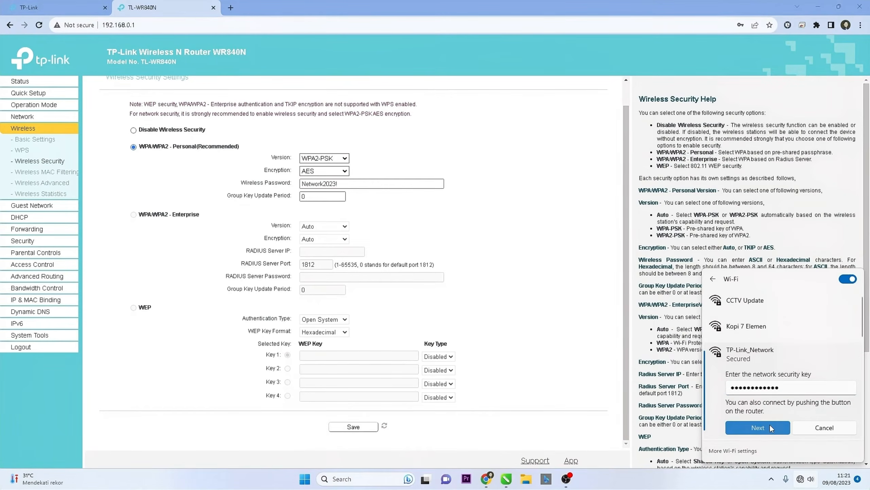
click(756, 427)
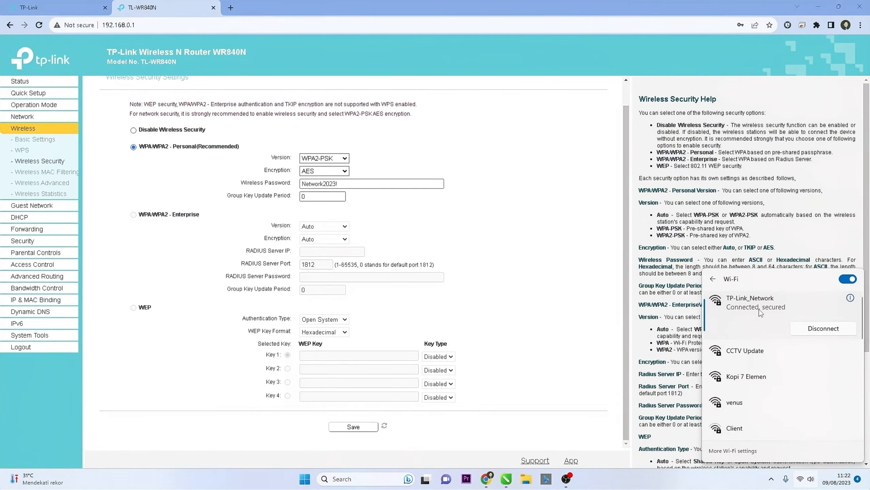
click(20, 81)
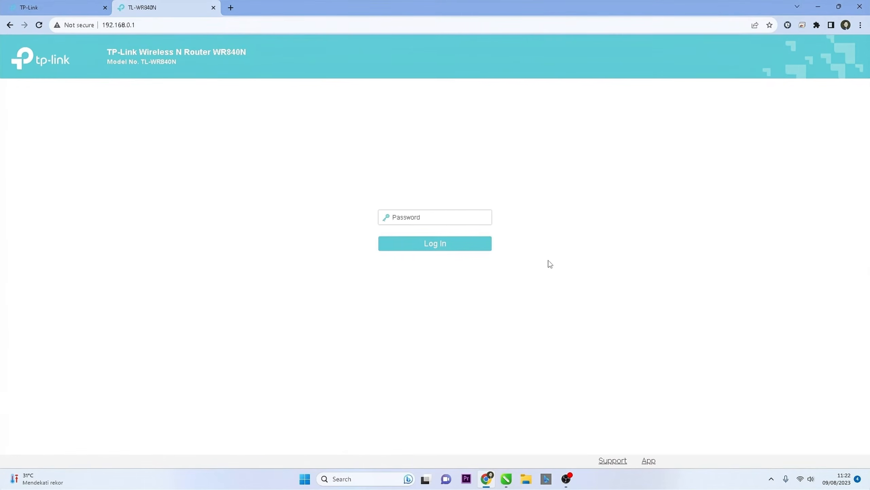
- Confirm the logout so the router login page shows again
click(435, 217)
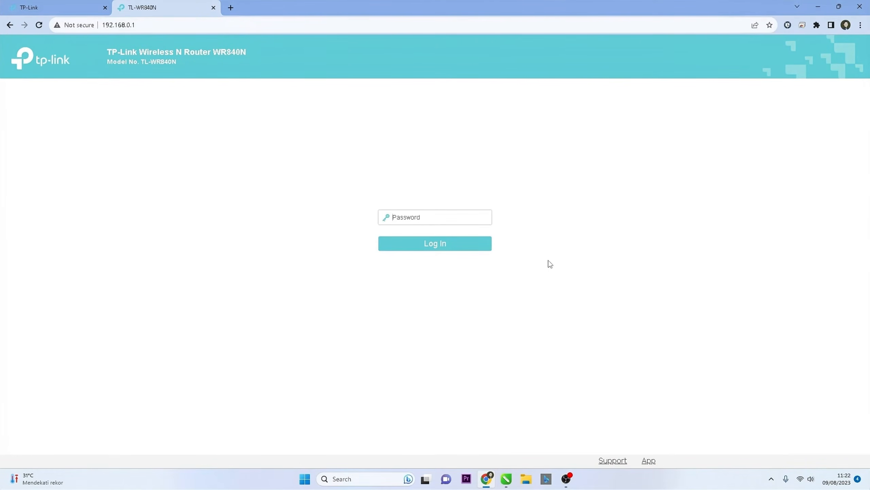